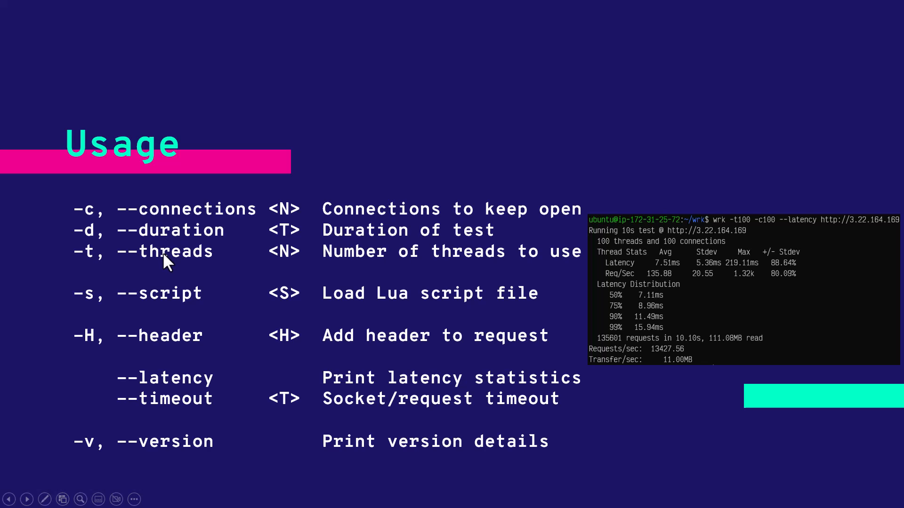
pyautogui.moveTo(176, 313)
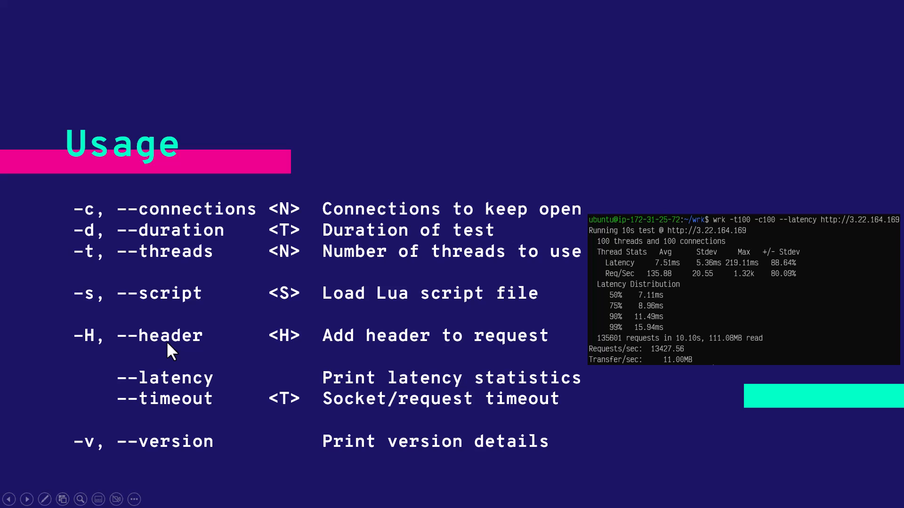
pyautogui.moveTo(176, 378)
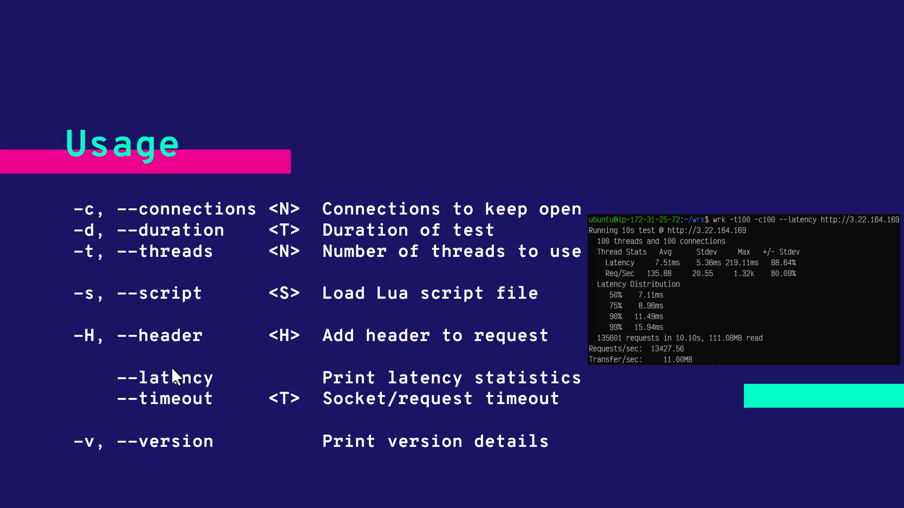
pyautogui.moveTo(184, 411)
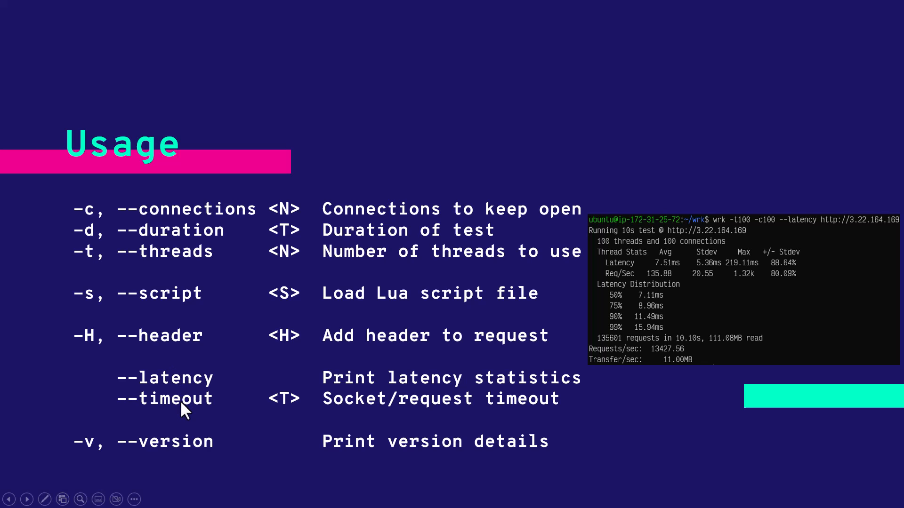
pyautogui.moveTo(187, 449)
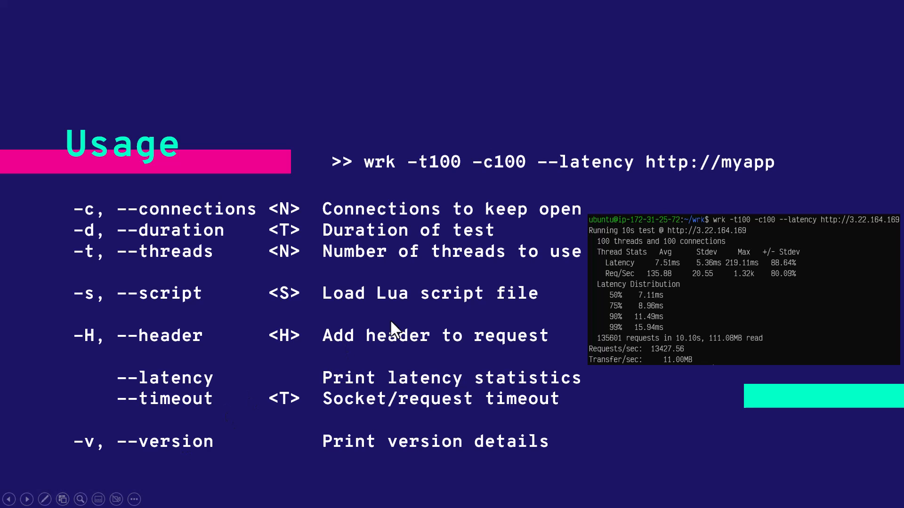
pyautogui.moveTo(450, 184)
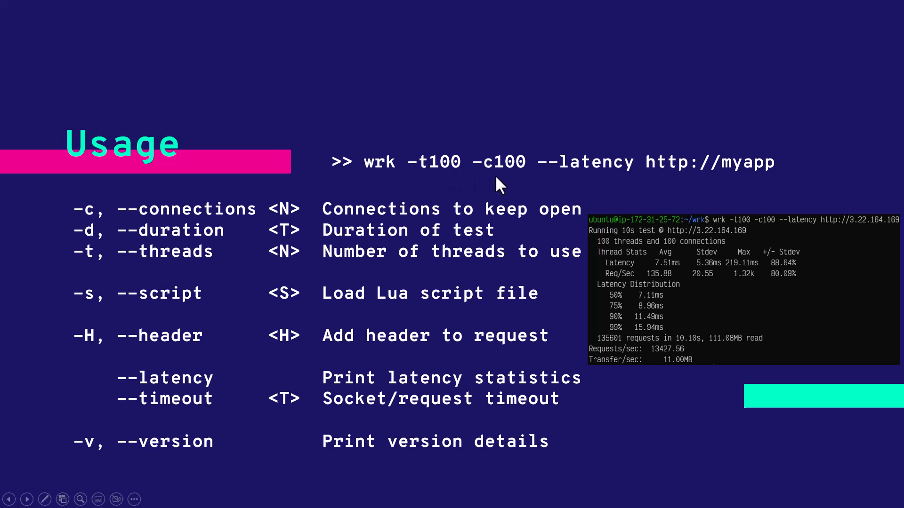
pyautogui.moveTo(588, 177)
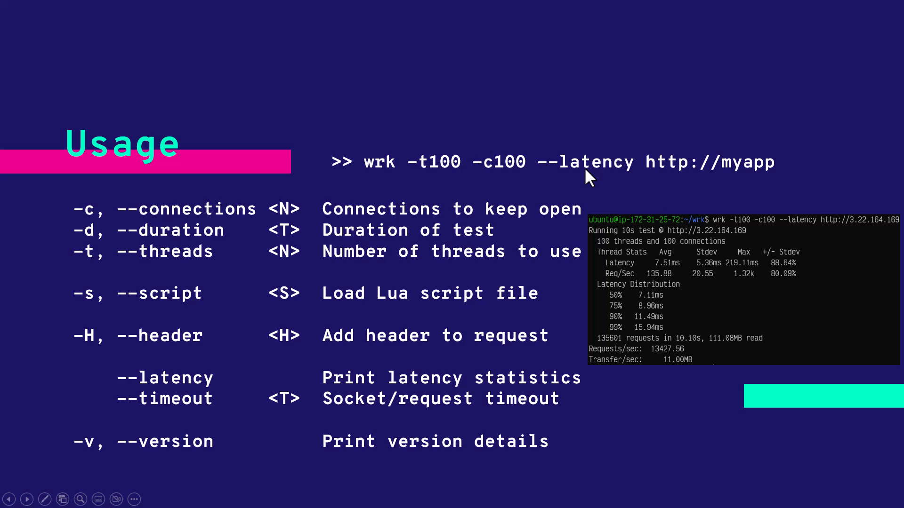
pyautogui.moveTo(708, 178)
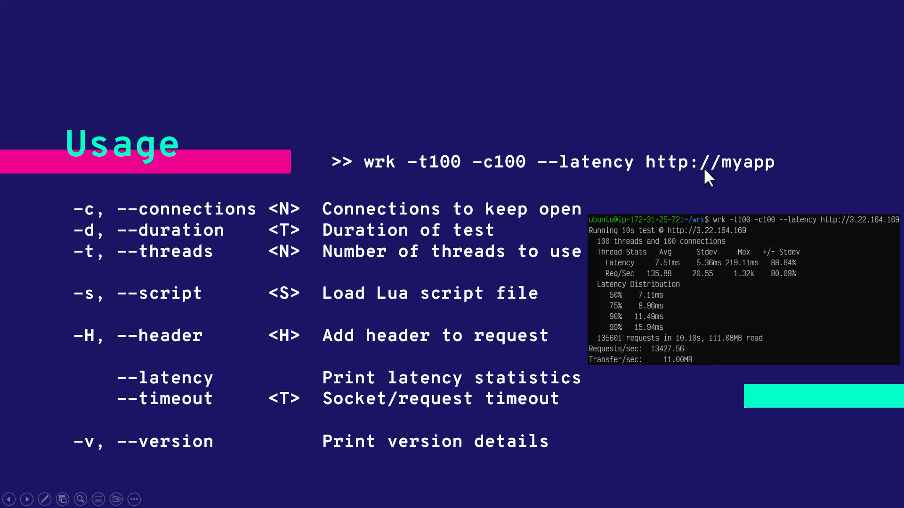
pyautogui.press('Escape')
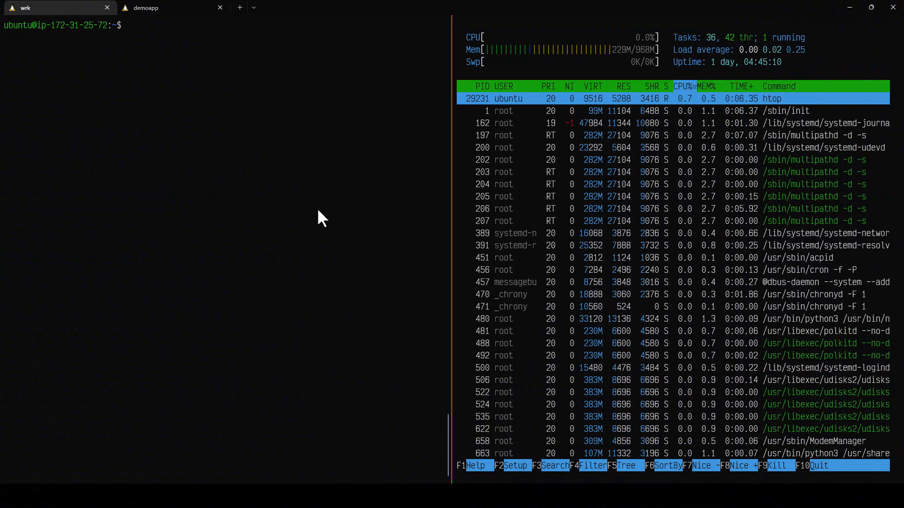
pyautogui.moveTo(26, 8)
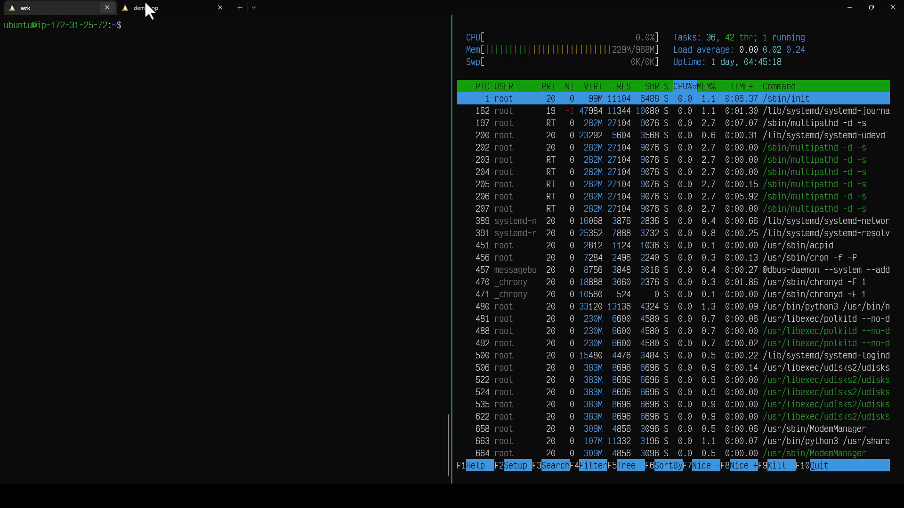
# - Switch to the demoapp session showing nginx curl output and begin a tail command
pyautogui.click(144, 8)
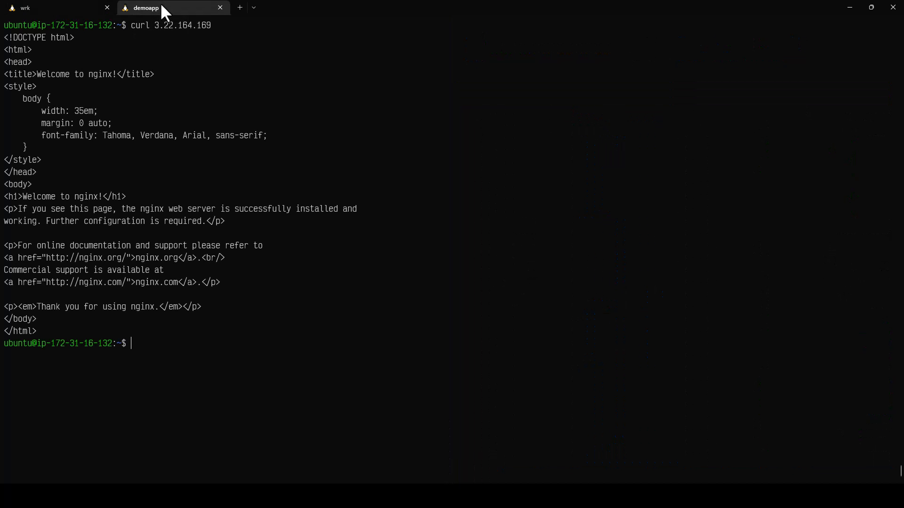
pyautogui.moveTo(160, 37)
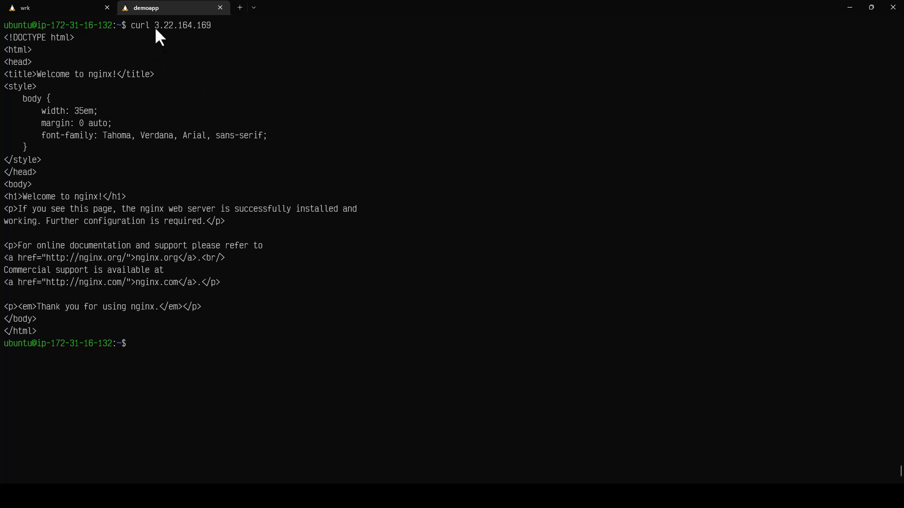
pyautogui.moveTo(141, 49)
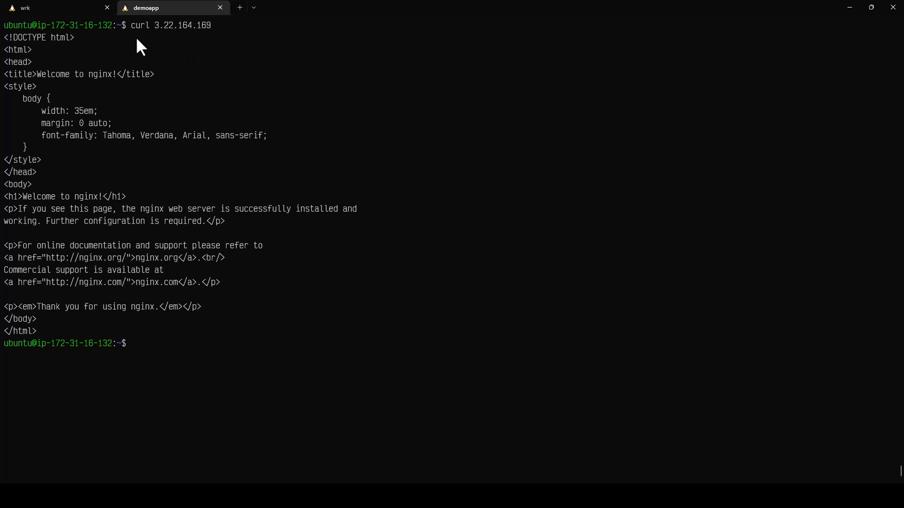
pyautogui.moveTo(166, 39)
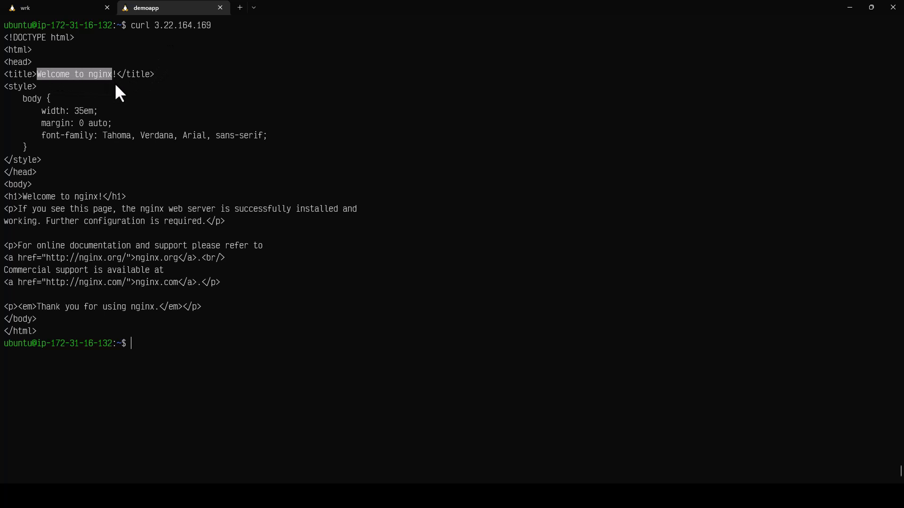
pyautogui.moveTo(295, 379)
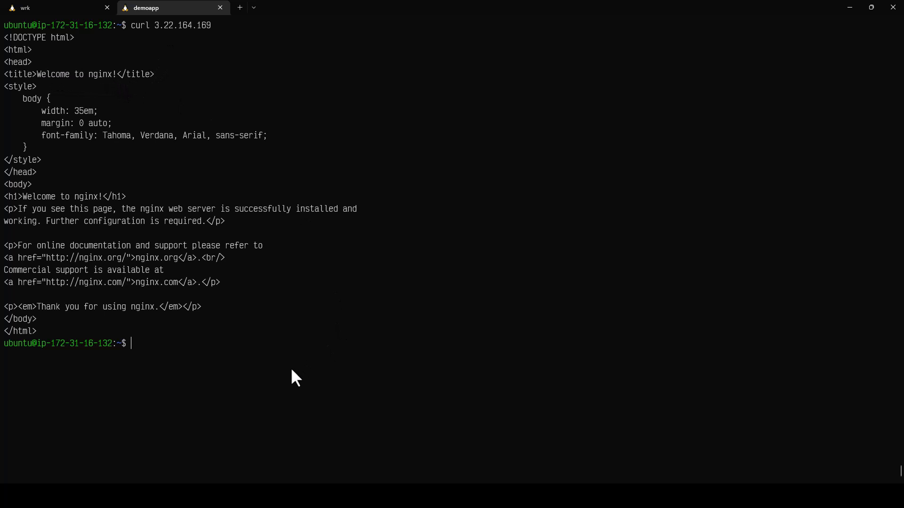
pyautogui.write('tail')
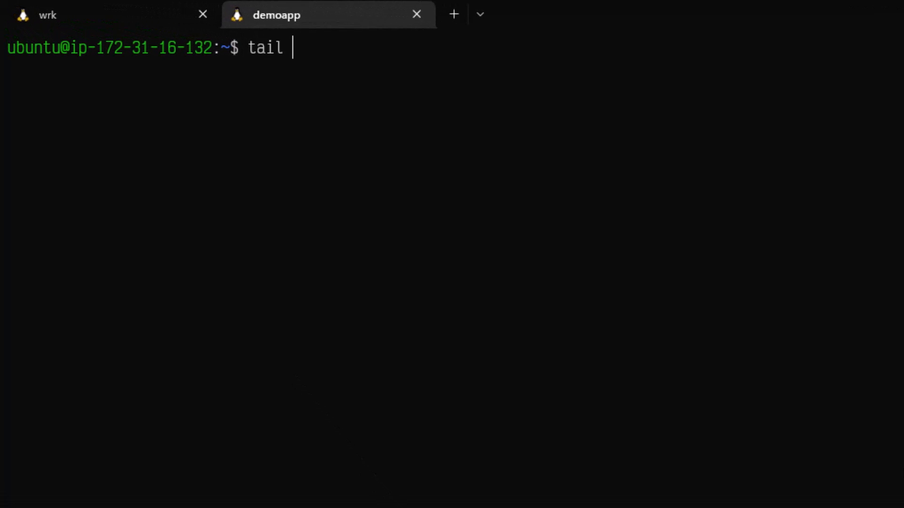
# - Start following the nginx log with 'tail -f /var/log/ng...' in demoapp
pyautogui.write('-f')
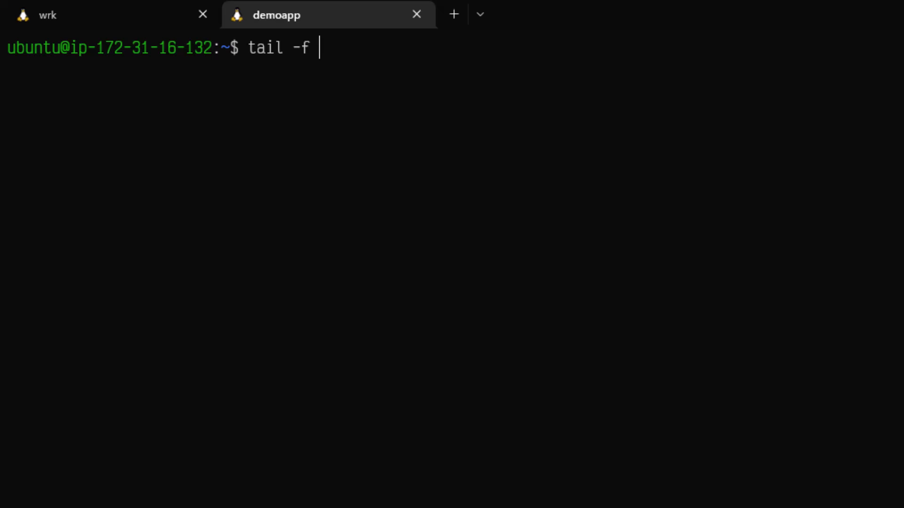
pyautogui.write('/var/log')
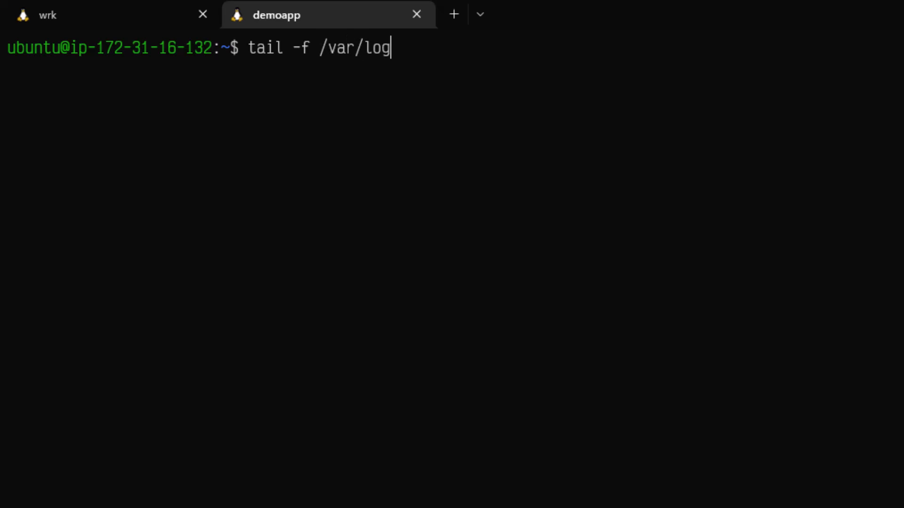
pyautogui.write('/ng')
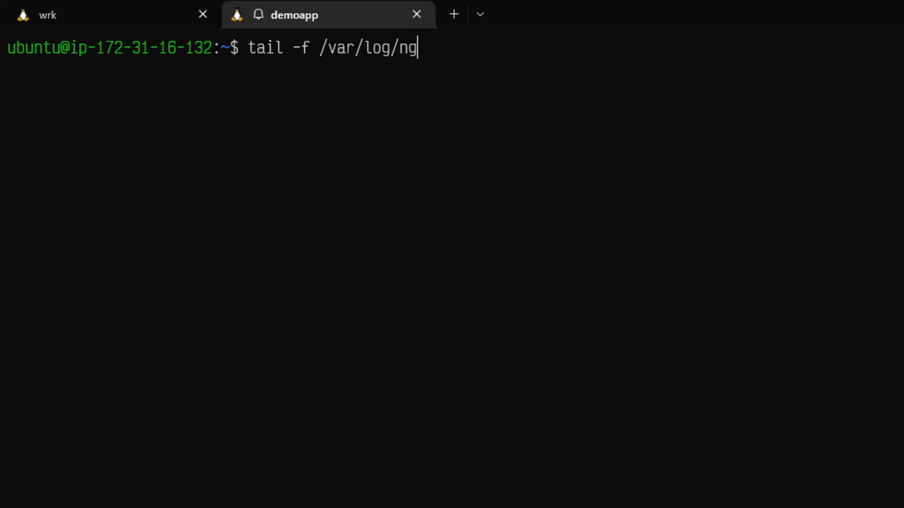
pyautogui.press('Return')
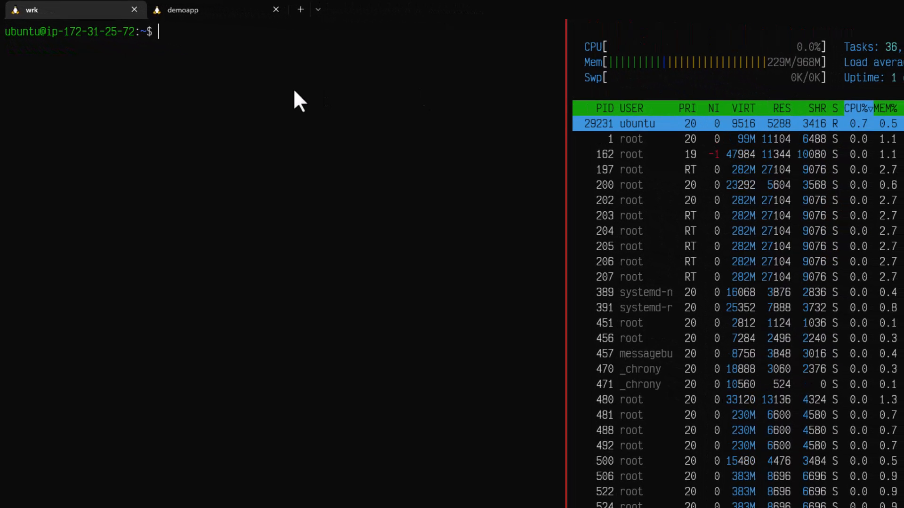
pyautogui.write('wrk -v')
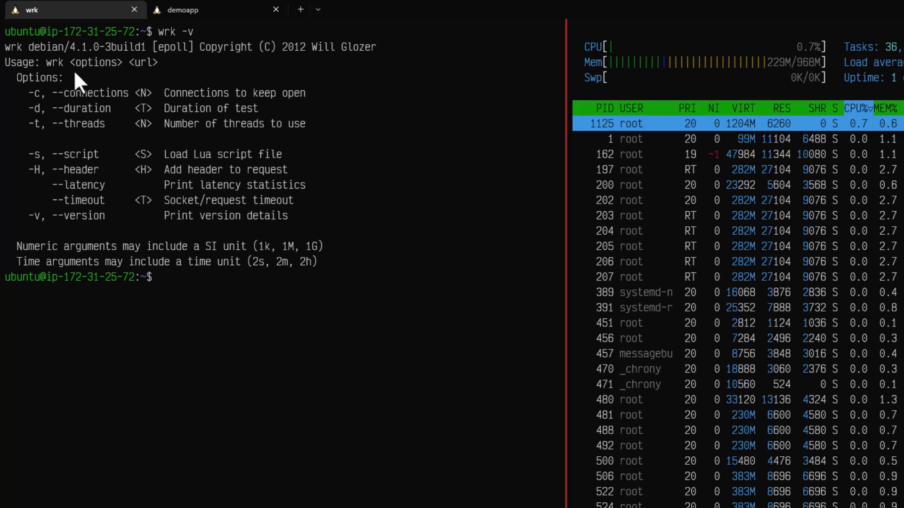
pyautogui.moveTo(450, 291)
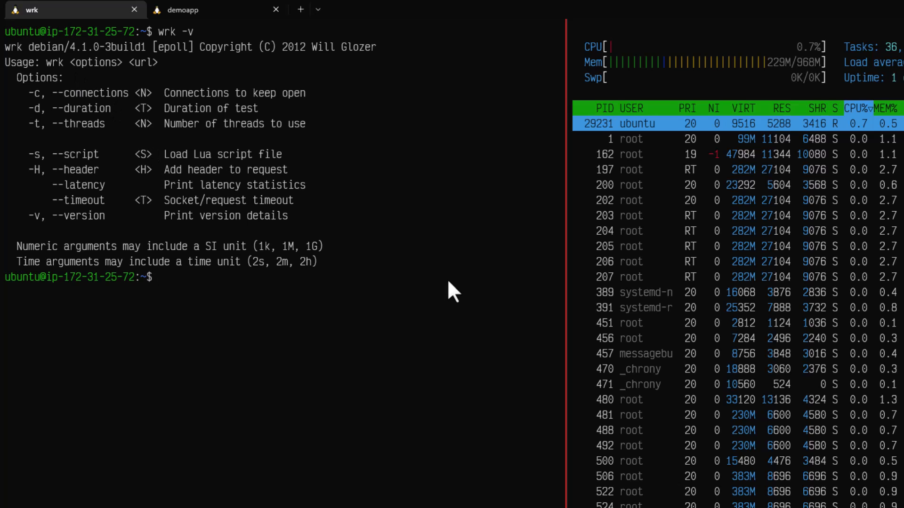
pyautogui.write('wrk')
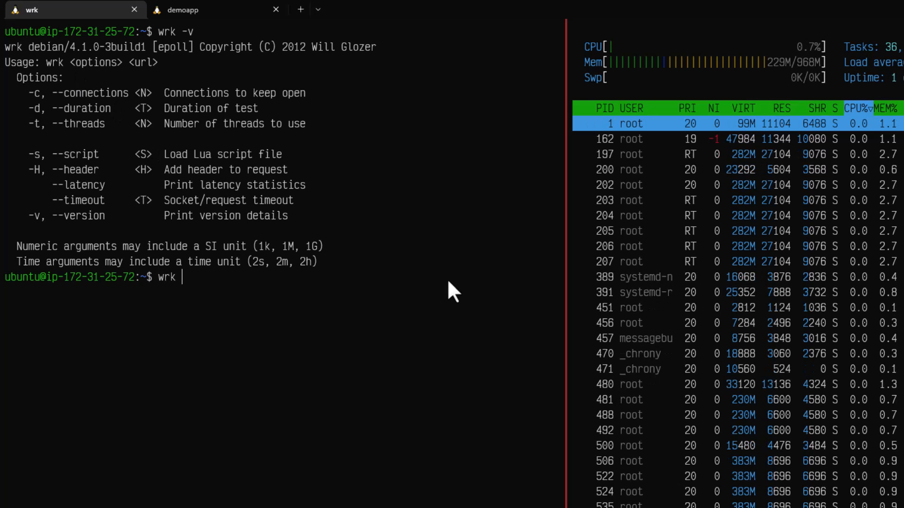
pyautogui.press('Return')
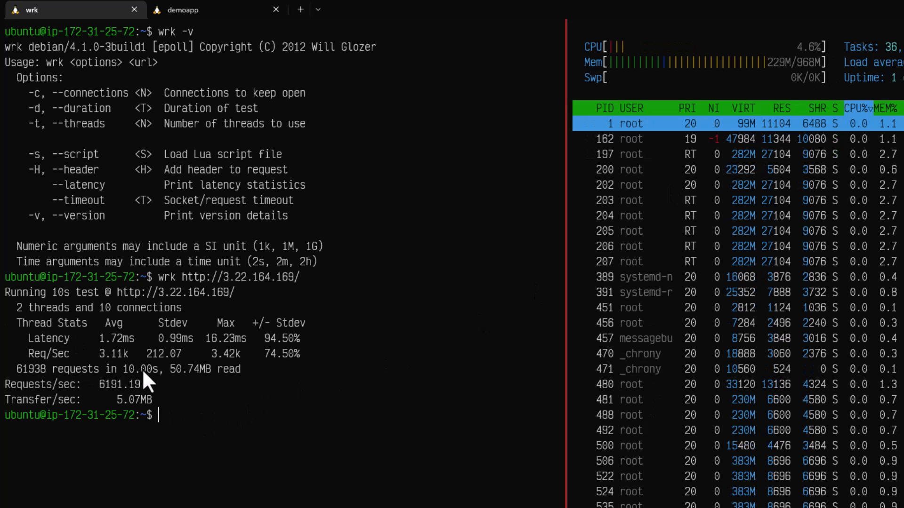
pyautogui.moveTo(57, 355)
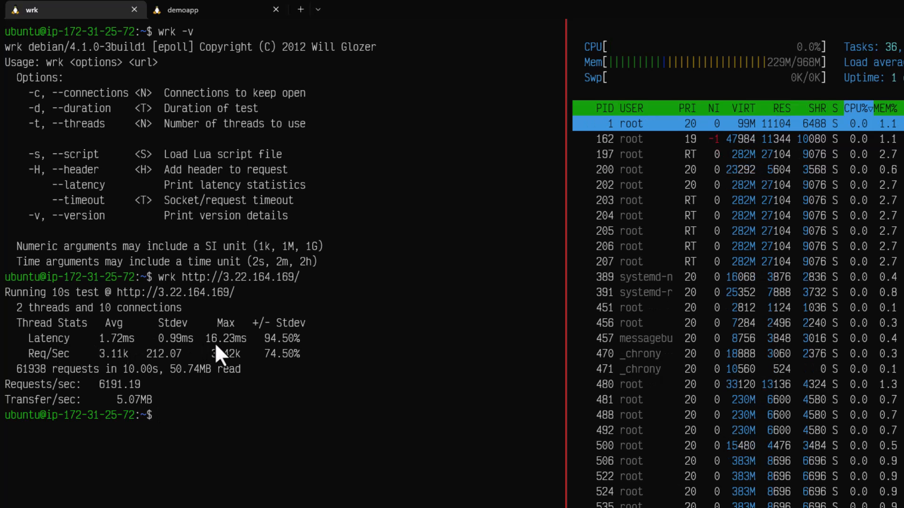
pyautogui.moveTo(291, 351)
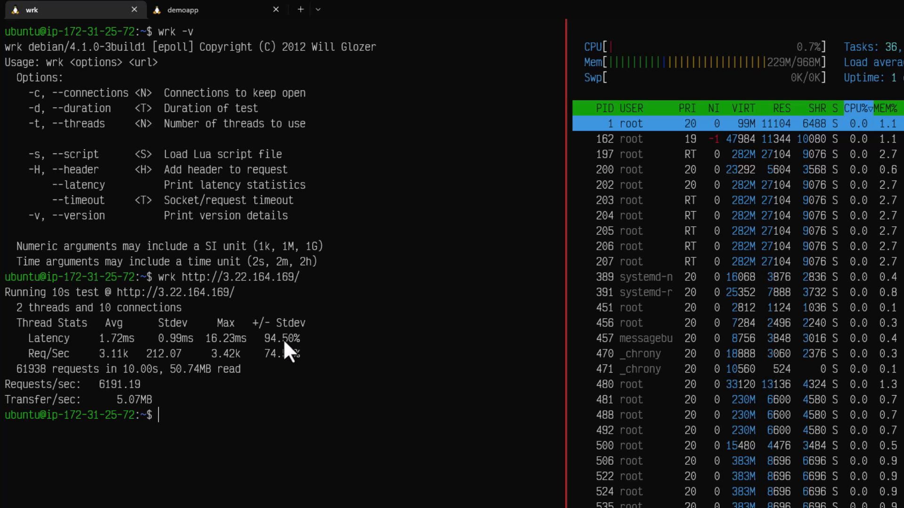
pyautogui.moveTo(55, 384)
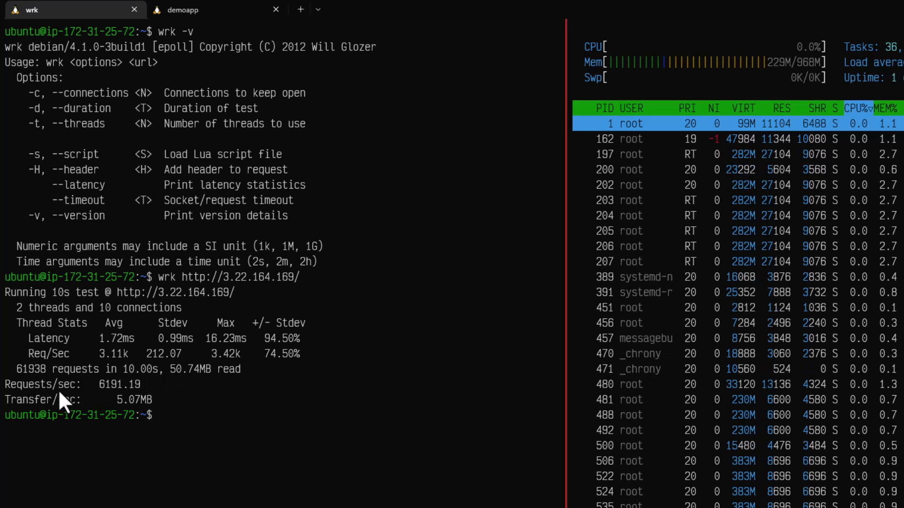
pyautogui.moveTo(231, 426)
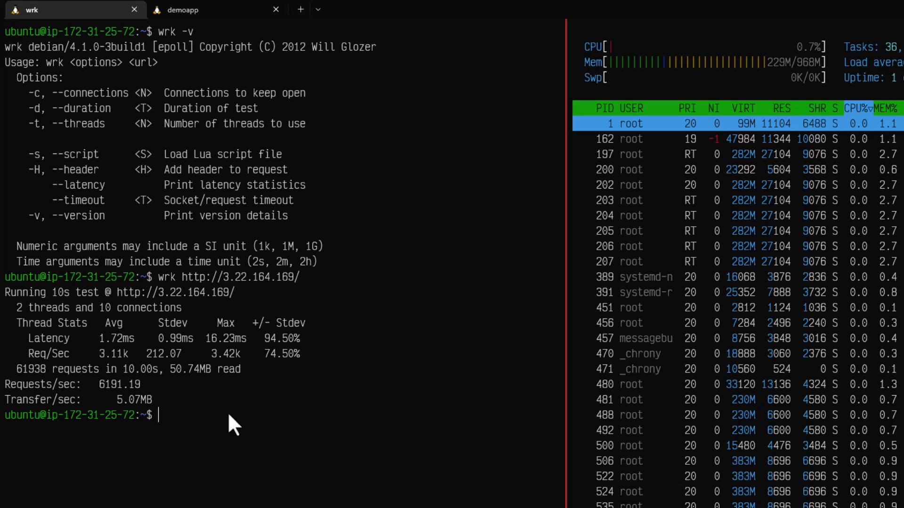
pyautogui.moveTo(646, 487)
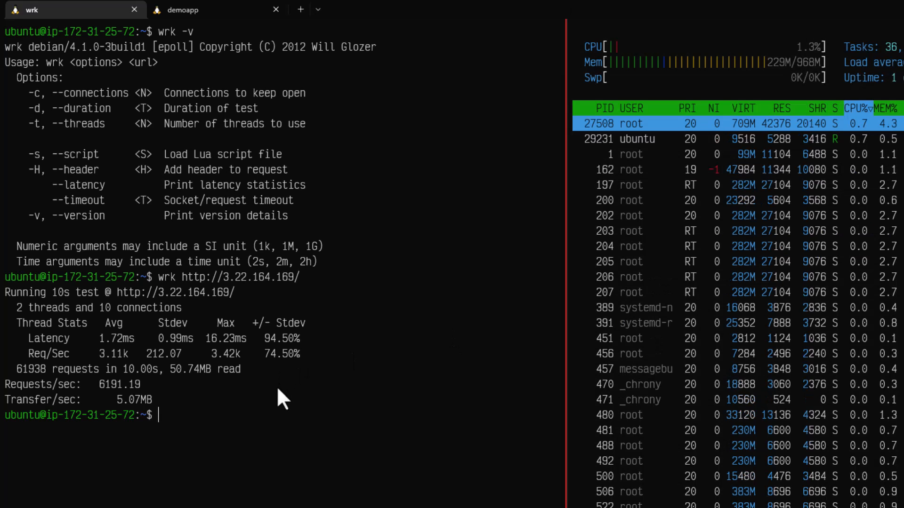
pyautogui.write('wrk -t100 -c100 http://3.22.164.169/')
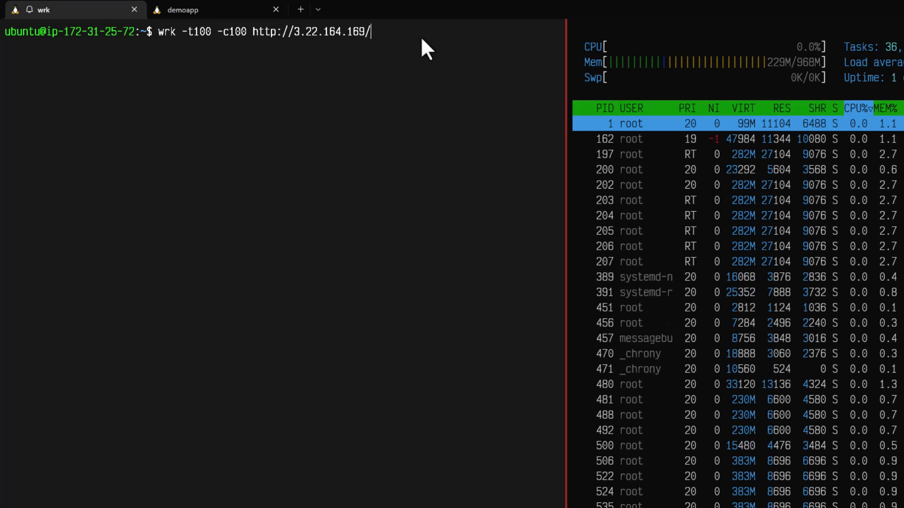
pyautogui.press('Return')
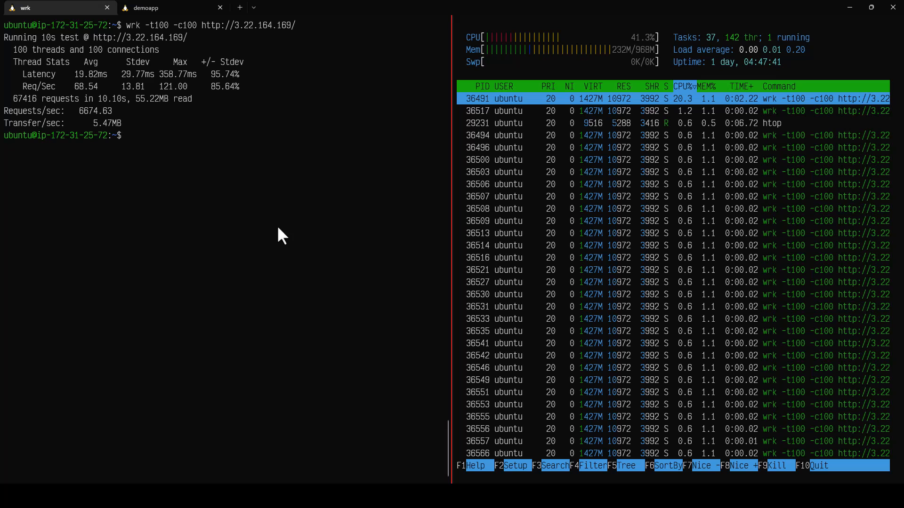
pyautogui.click(147, 7)
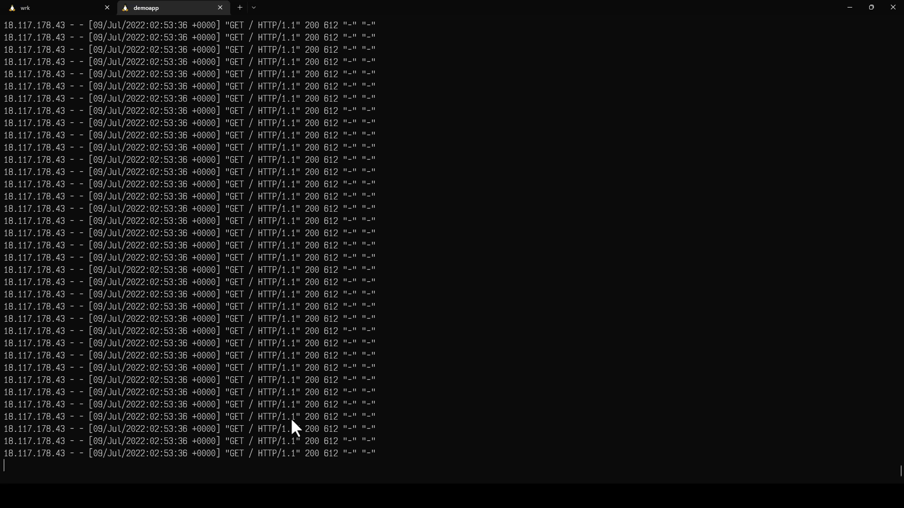
pyautogui.moveTo(184, 442)
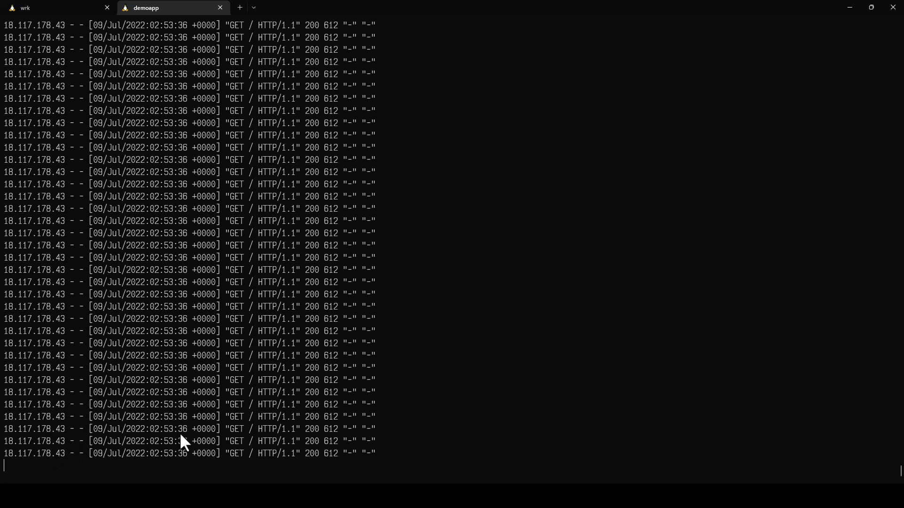
pyautogui.moveTo(152, 237)
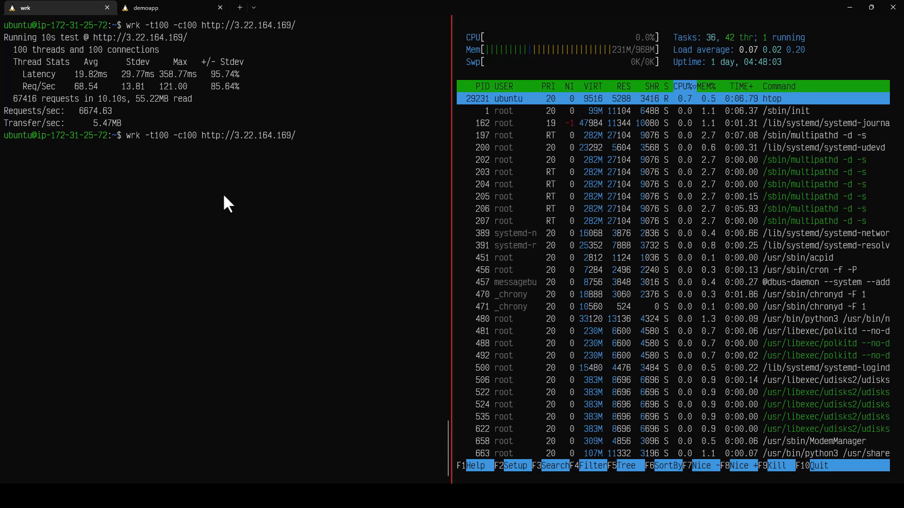
# - Rerun the 100-thread test with --latency to report the latency distribution
pyautogui.write('--lat')
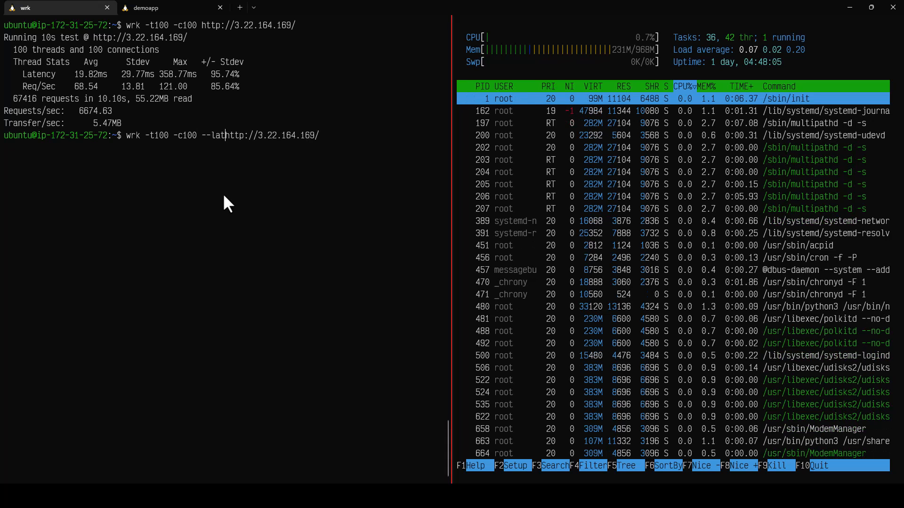
pyautogui.write('ency ')
pyautogui.press('Return')
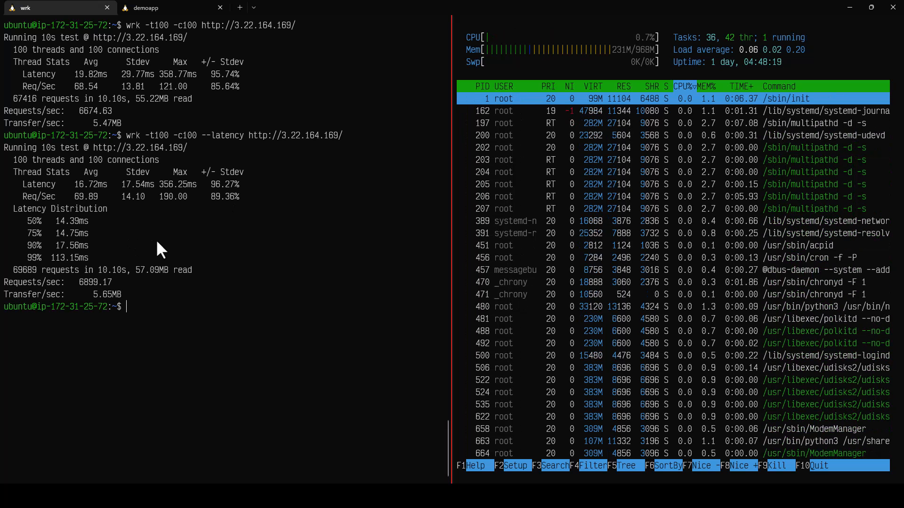
pyautogui.moveTo(47, 223)
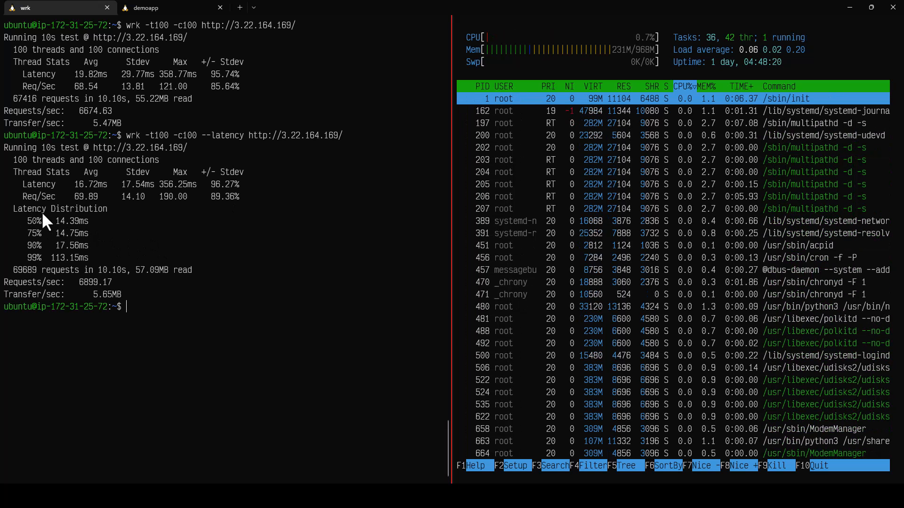
pyautogui.moveTo(45, 251)
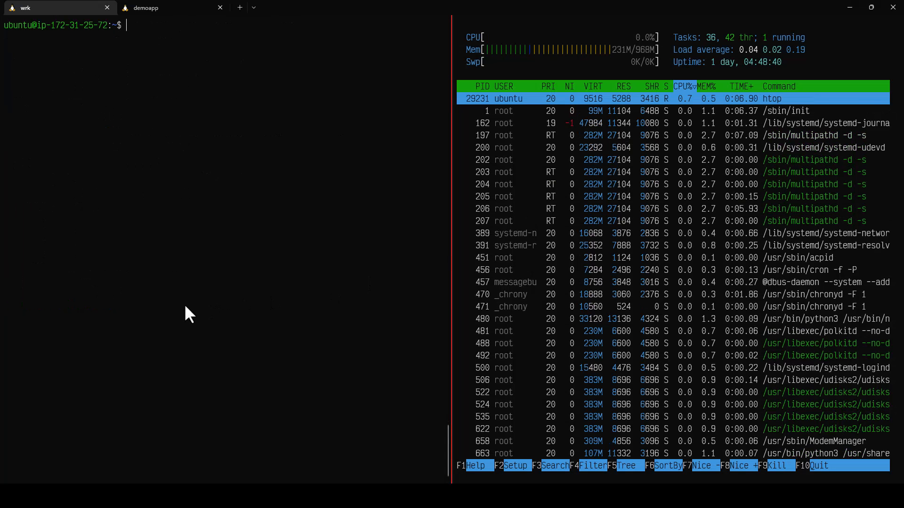
pyautogui.write('wrk -t1000 -c1000 --latency -d60s http://3.22.164.169/')
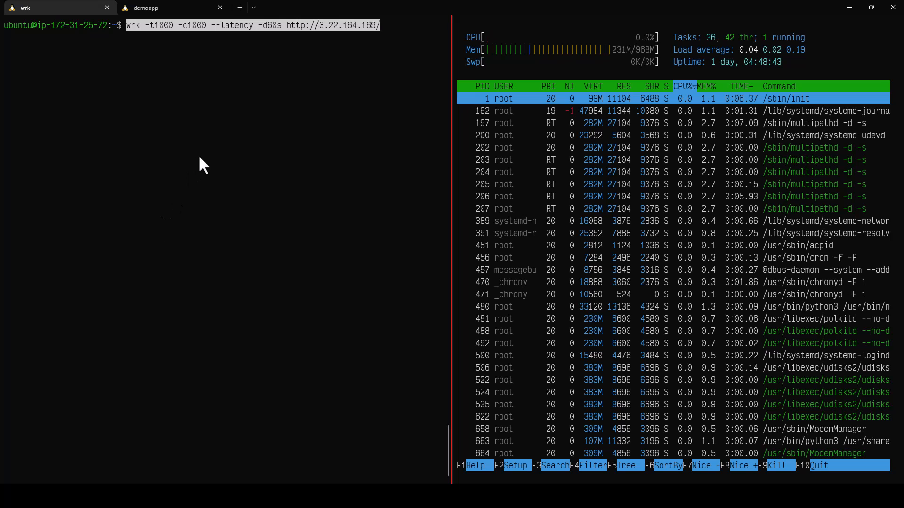
pyautogui.press('Return')
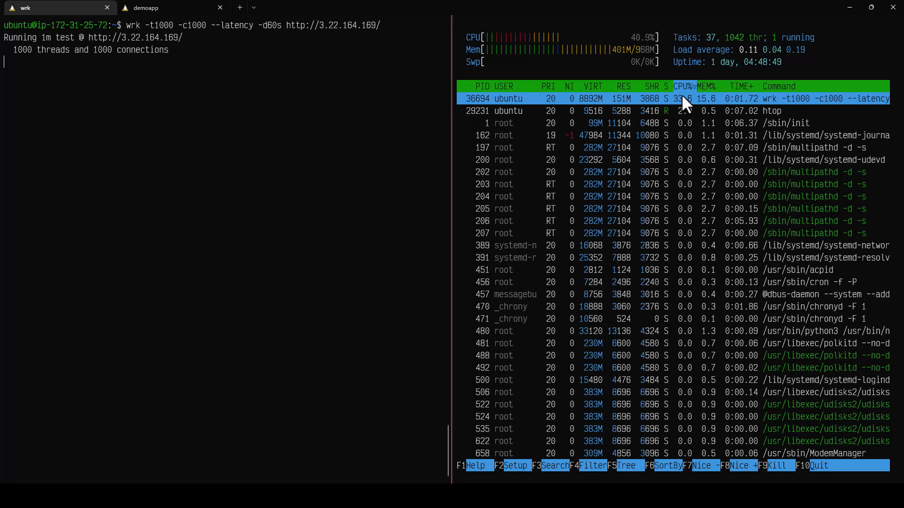
pyautogui.moveTo(663, 92)
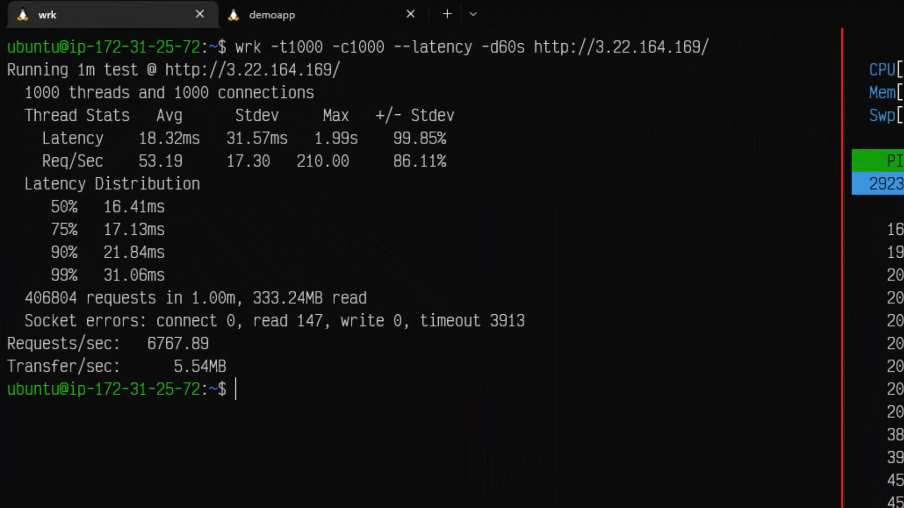
pyautogui.moveTo(397, 271)
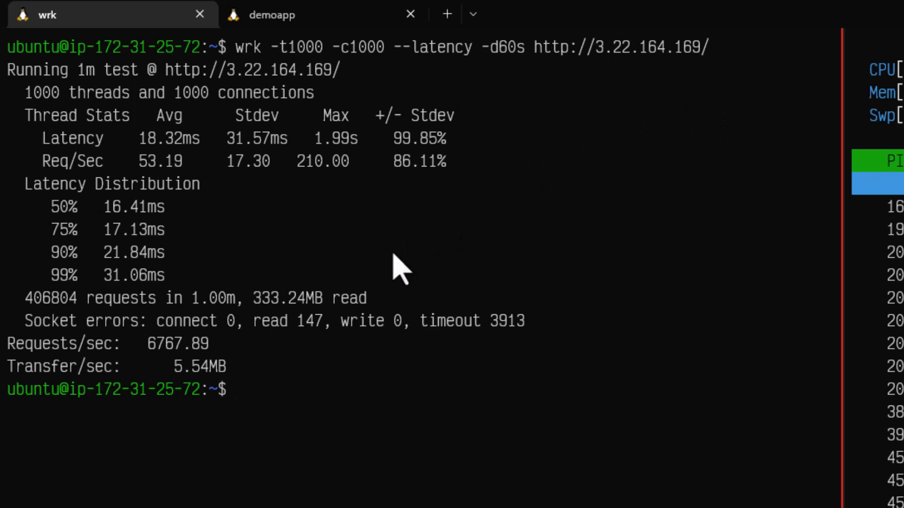
pyautogui.moveTo(161, 168)
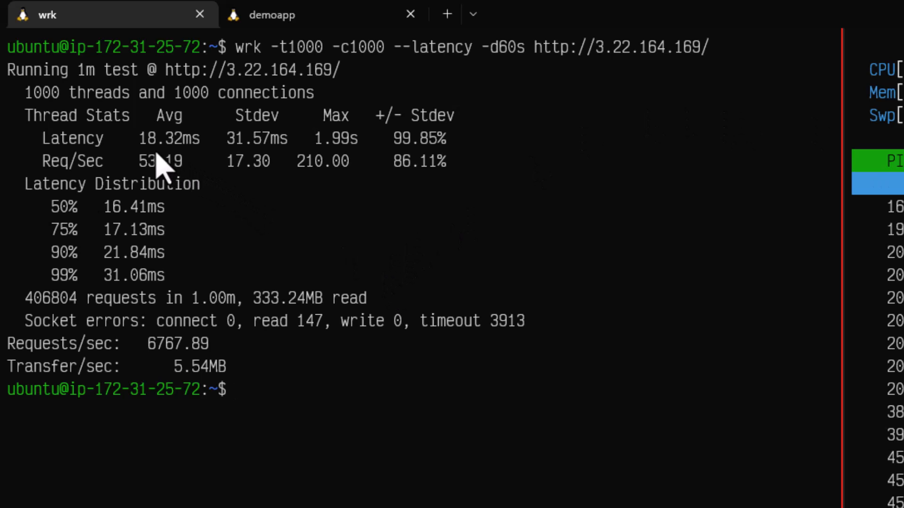
pyautogui.moveTo(248, 170)
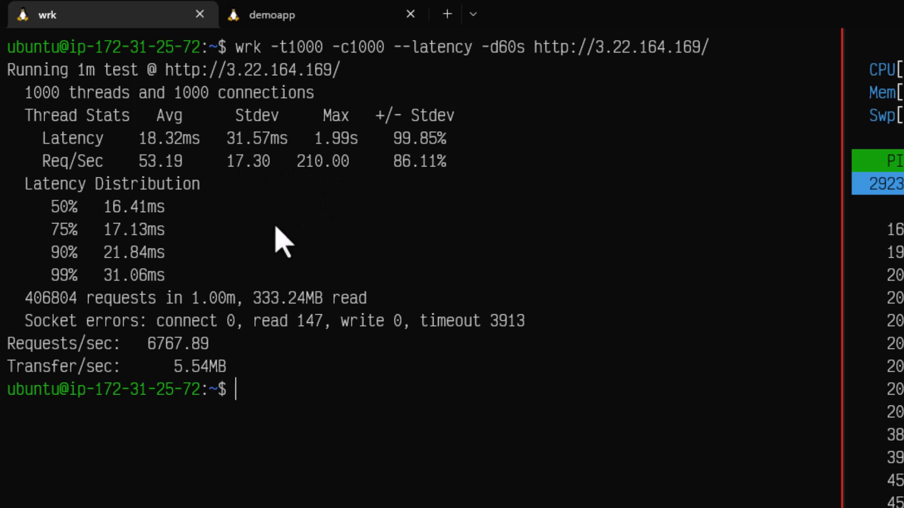
pyautogui.moveTo(89, 297)
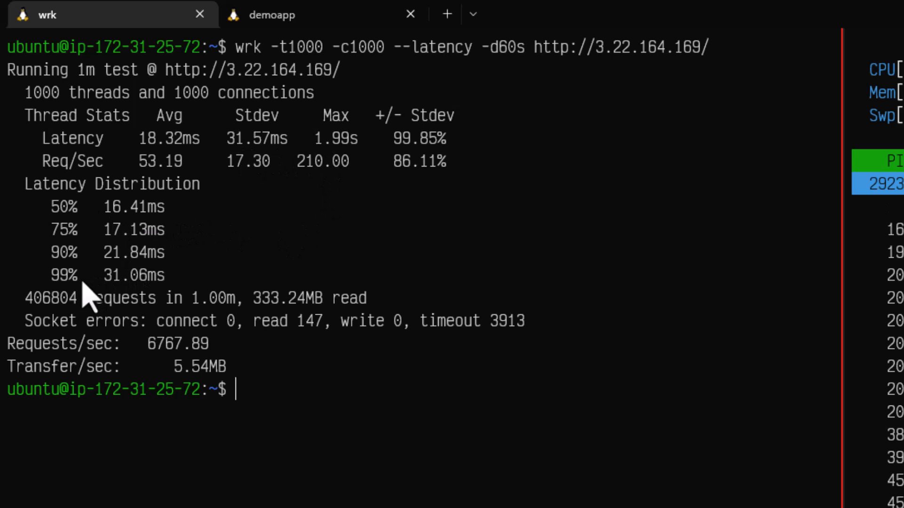
pyautogui.moveTo(370, 397)
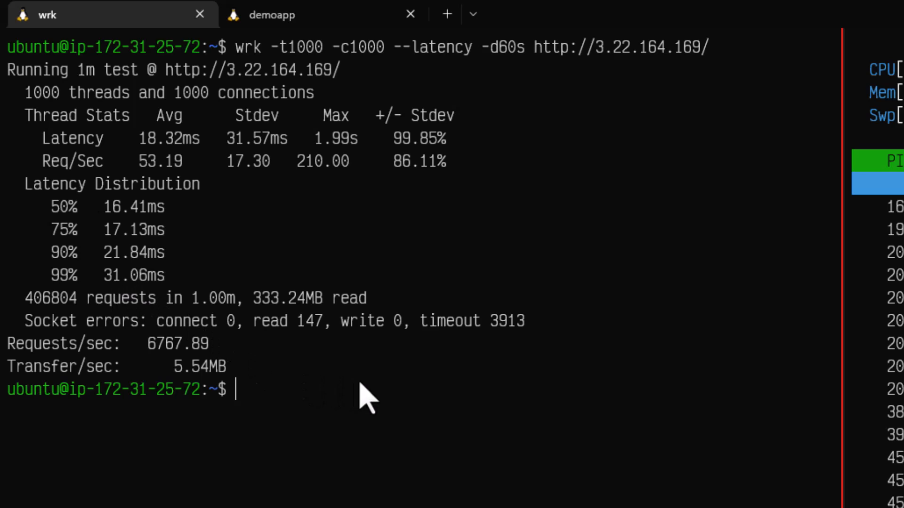